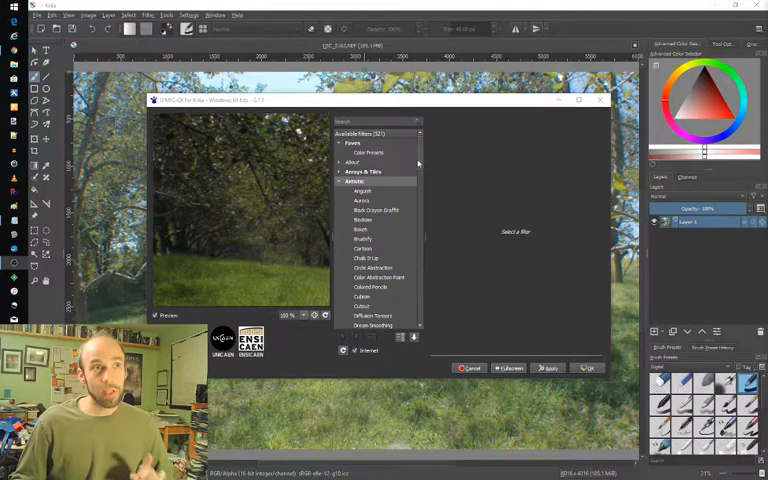
Browse the G'MIC filter tree, expanding a category and returning to the Artistic folder.
click(342, 162)
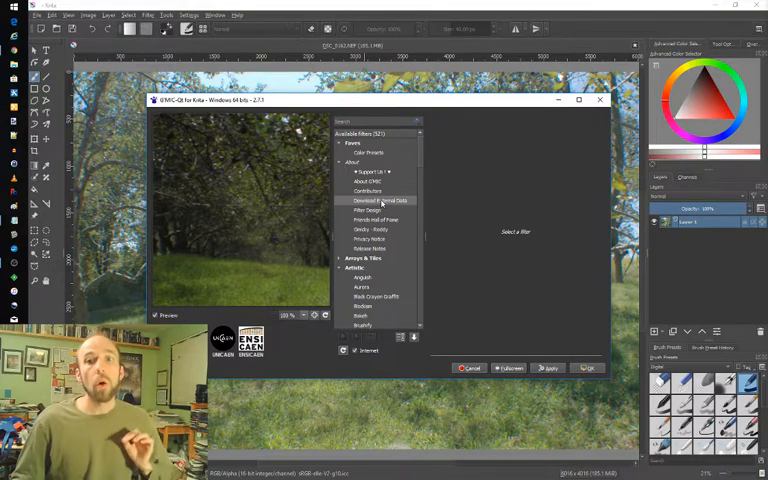
click(376, 200)
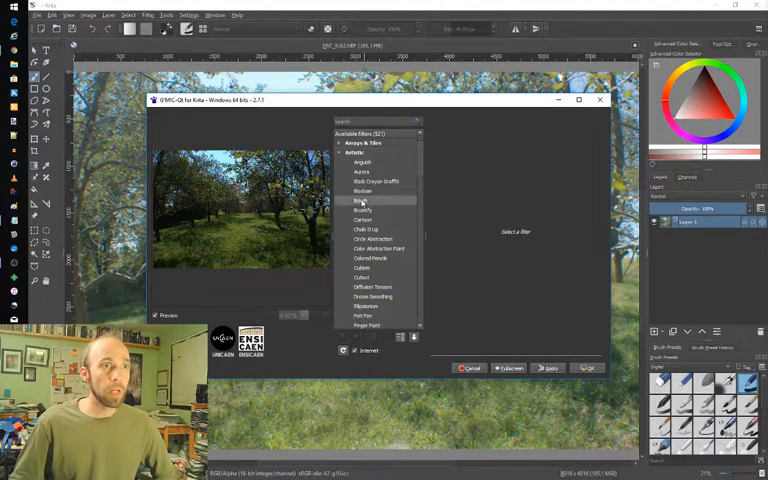
Select Artistic > Bokeh and confirm a new bokeh colour in the colour picker.
click(362, 200)
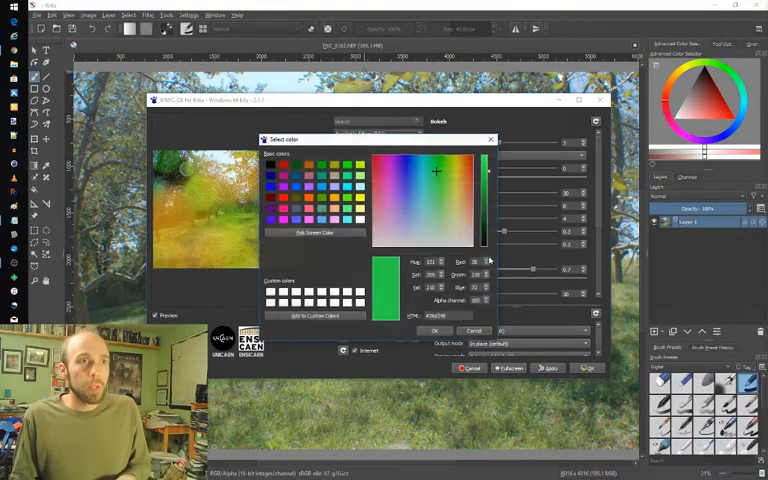
click(434, 330)
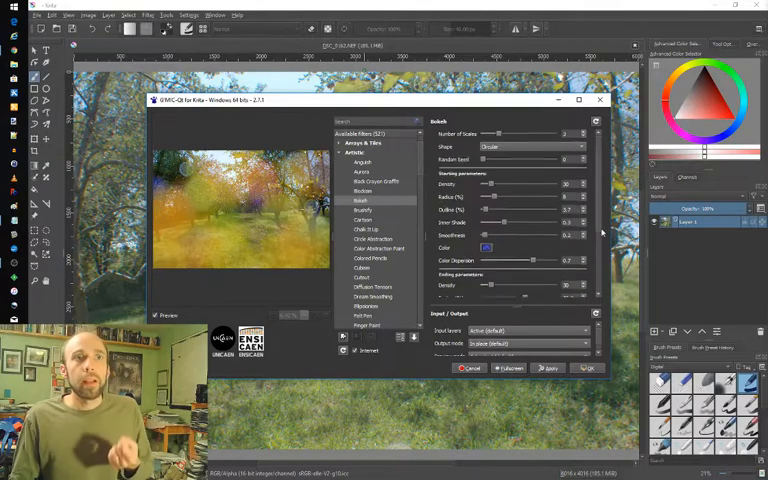
scroll(down, 3)
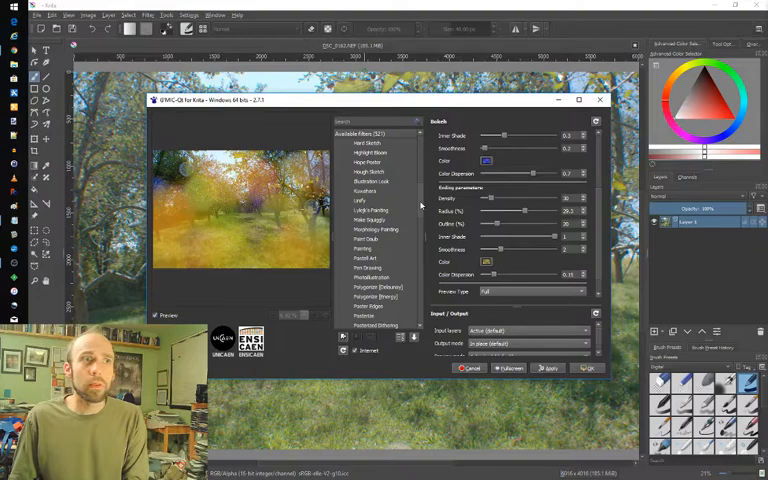
Select the Paint Daub filter to render the landscape as daubed paint.
scroll(down, 3)
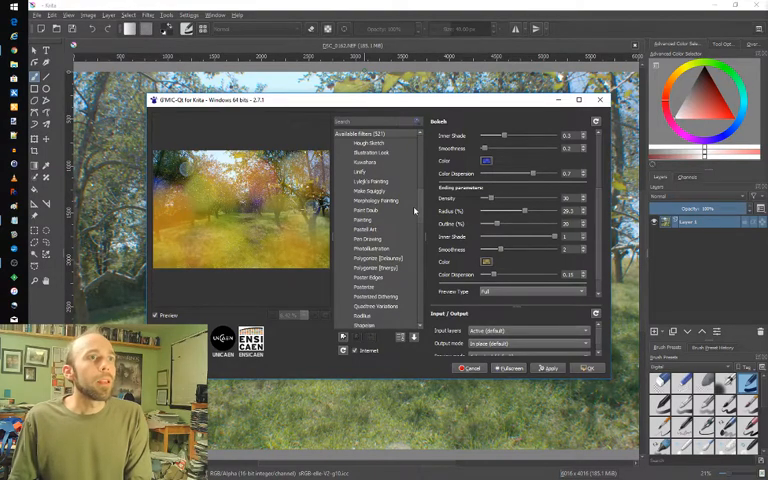
click(366, 210)
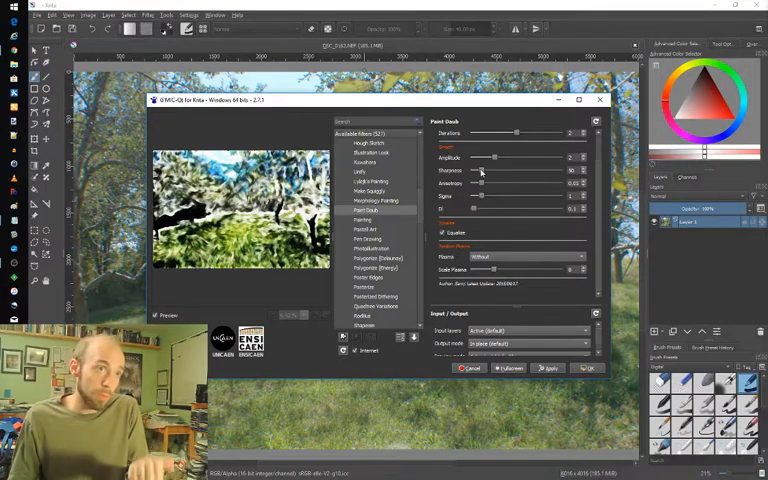
mouse_move(424, 208)
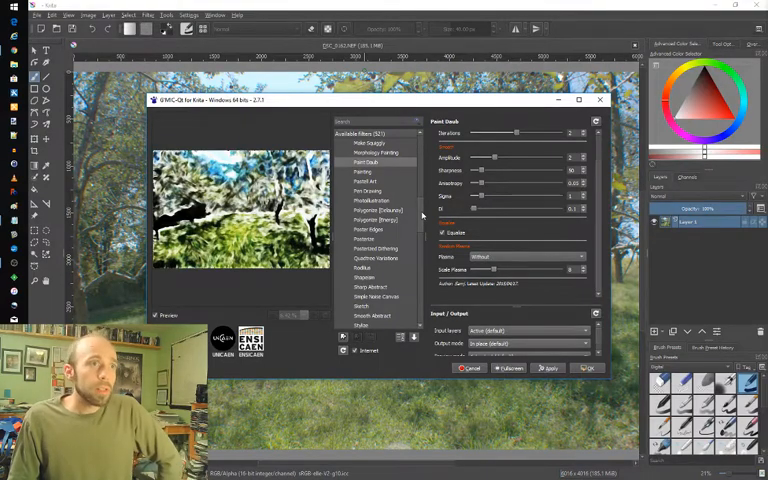
Select the Pastel Art filter for a muted, smudged rendering of the photo.
click(364, 180)
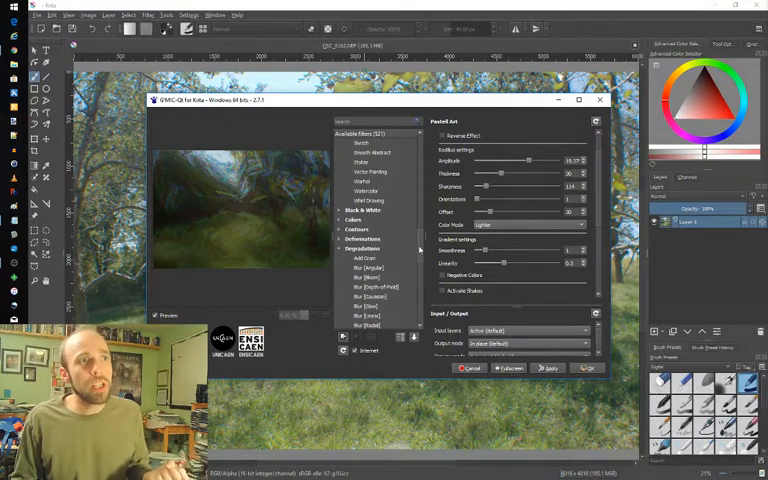
Select the Depth of Field blur, keeping the centre sharp and blurring the surroundings.
scroll(down, 3)
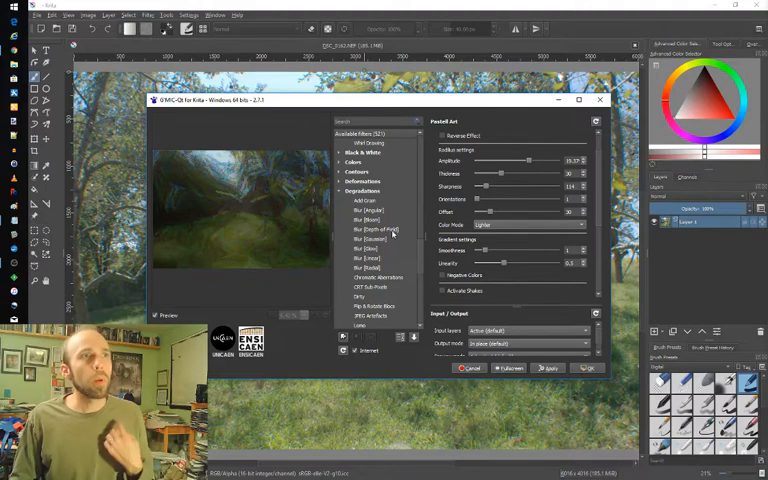
click(368, 230)
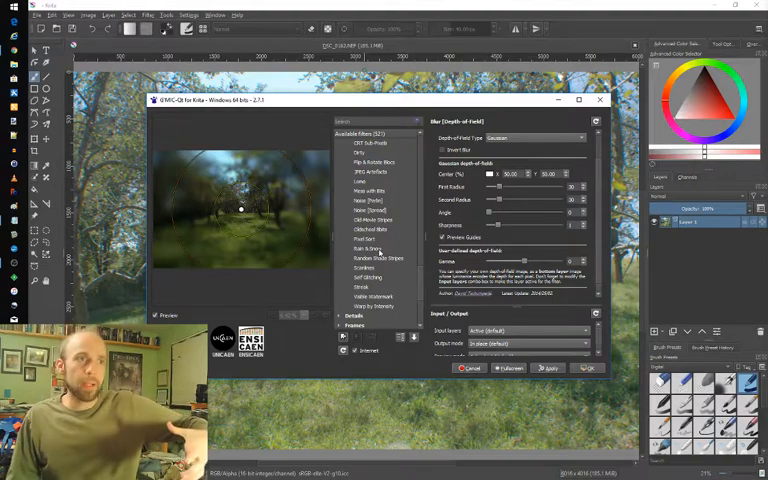
Select Rain & Snow and tune its sliders from long heavy streaks down to small specks.
click(366, 248)
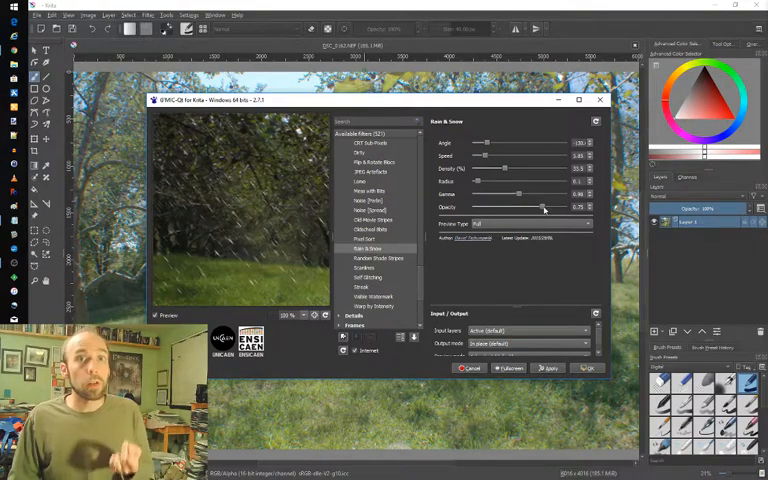
drag(542, 208, 512, 208)
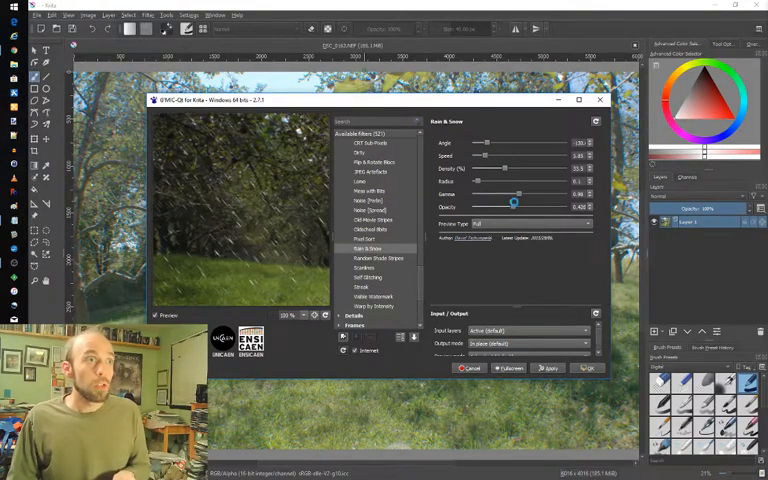
drag(512, 208, 524, 208)
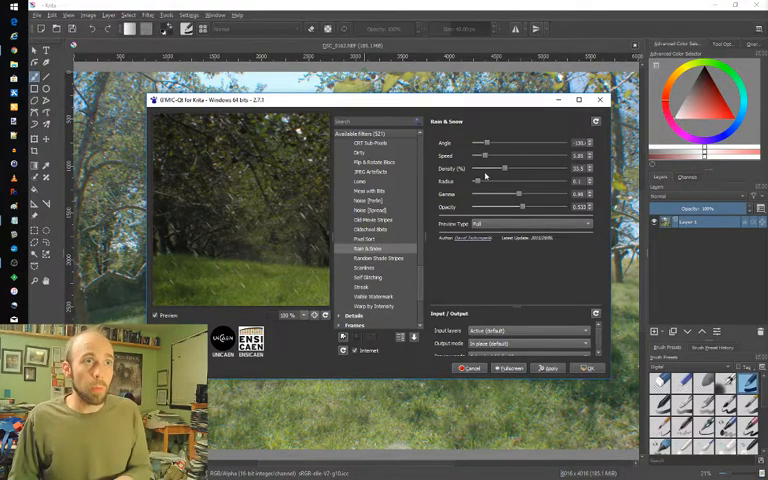
drag(500, 168, 528, 168)
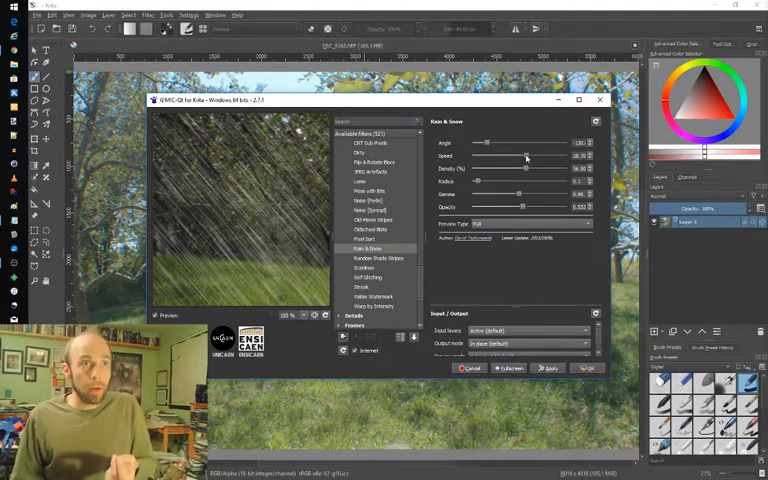
drag(524, 156, 478, 156)
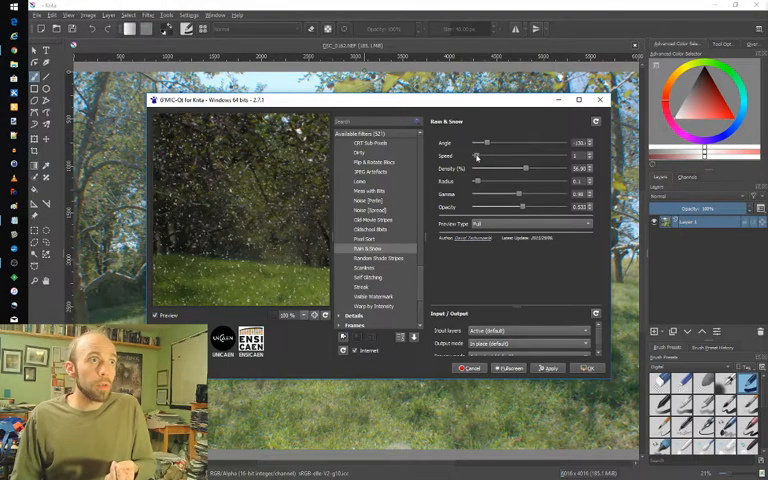